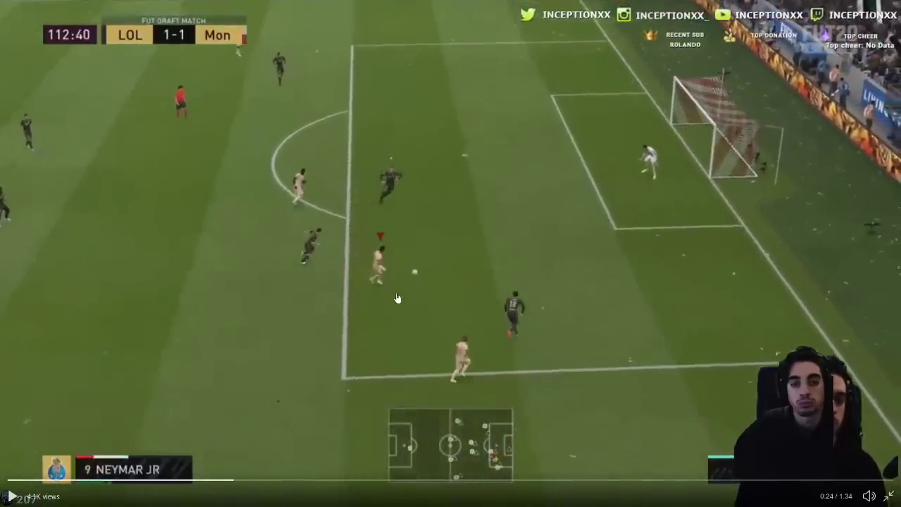
pyautogui.moveTo(495, 304)
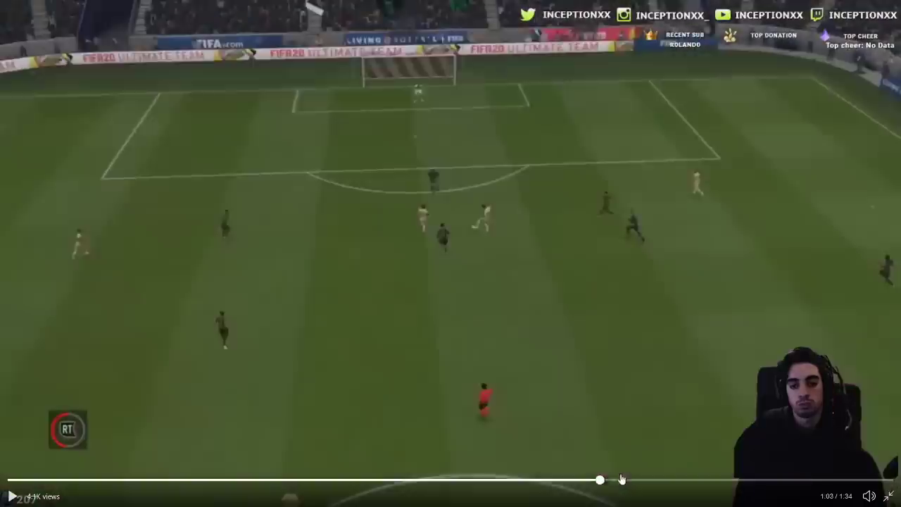
pyautogui.moveTo(600, 478); pyautogui.dragTo(660, 481)
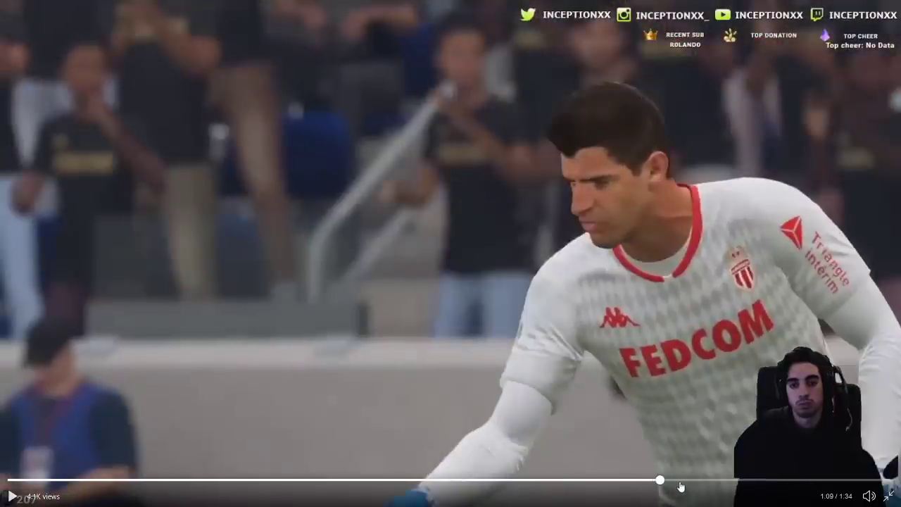